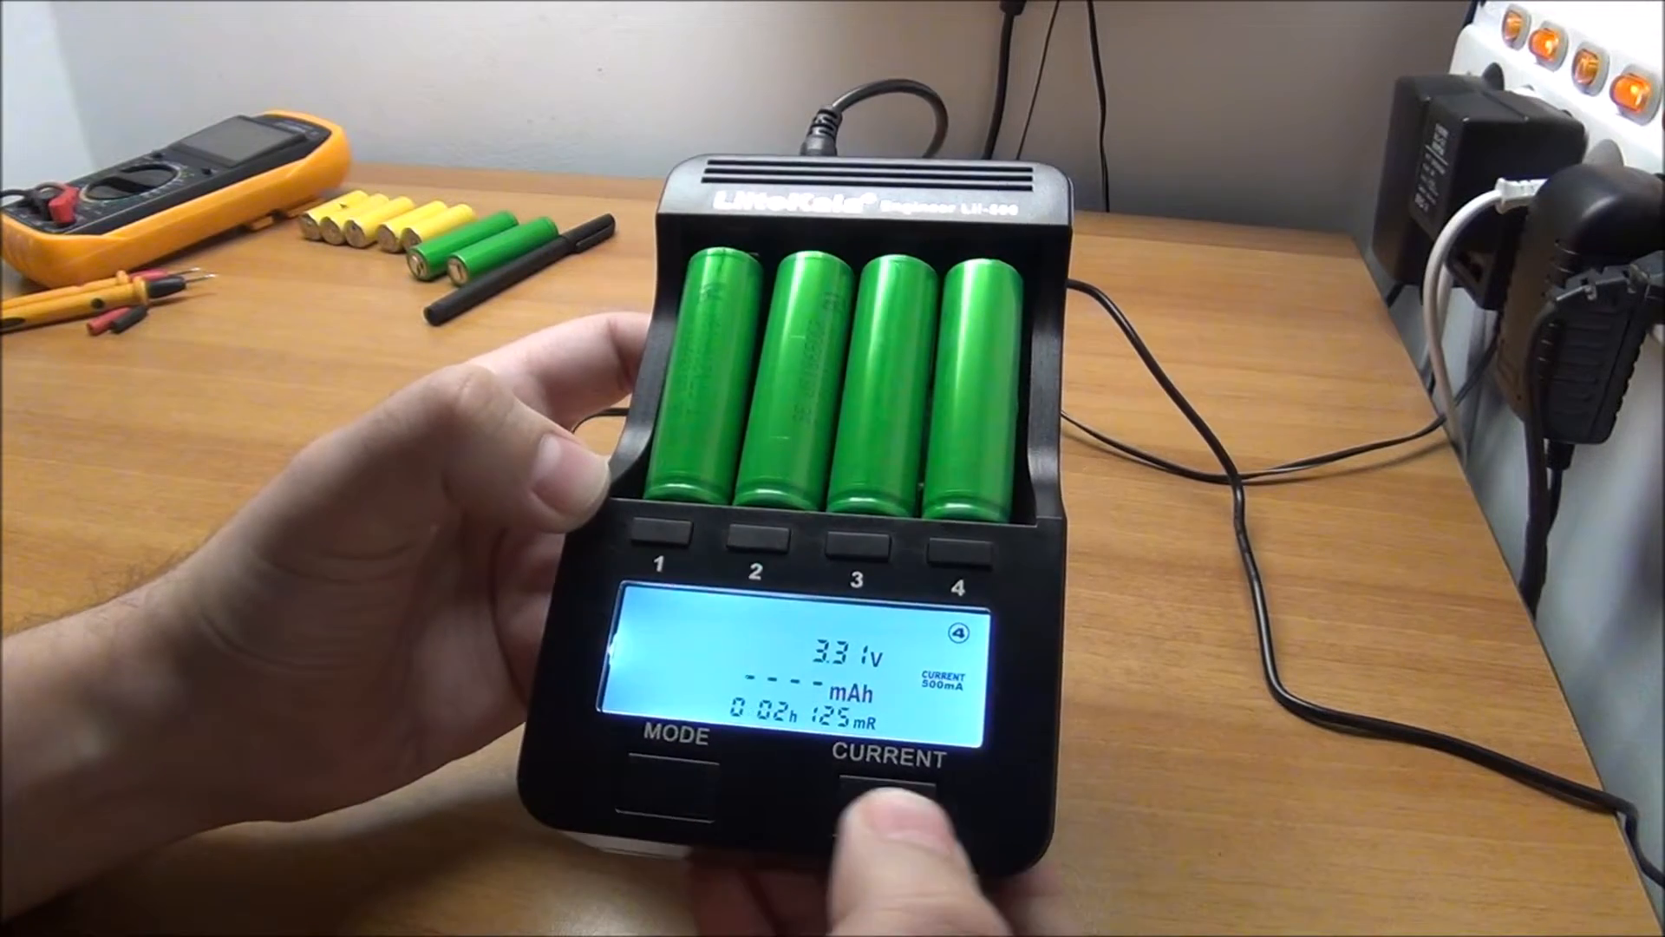
left_click(888, 792)
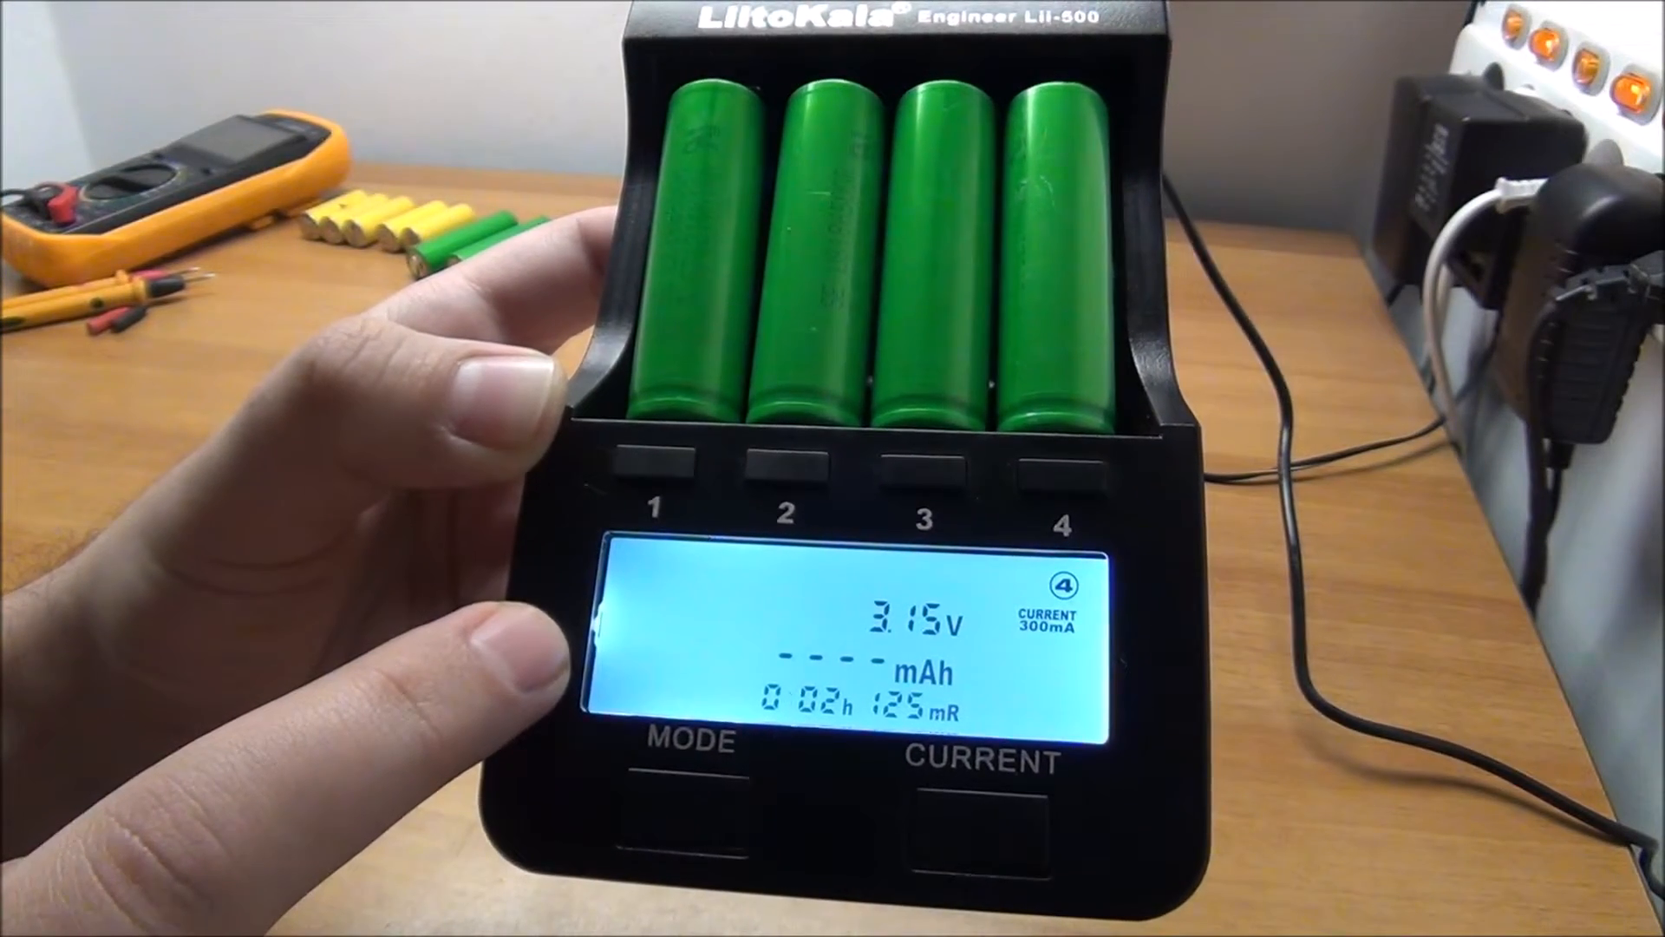
left_click(690, 745)
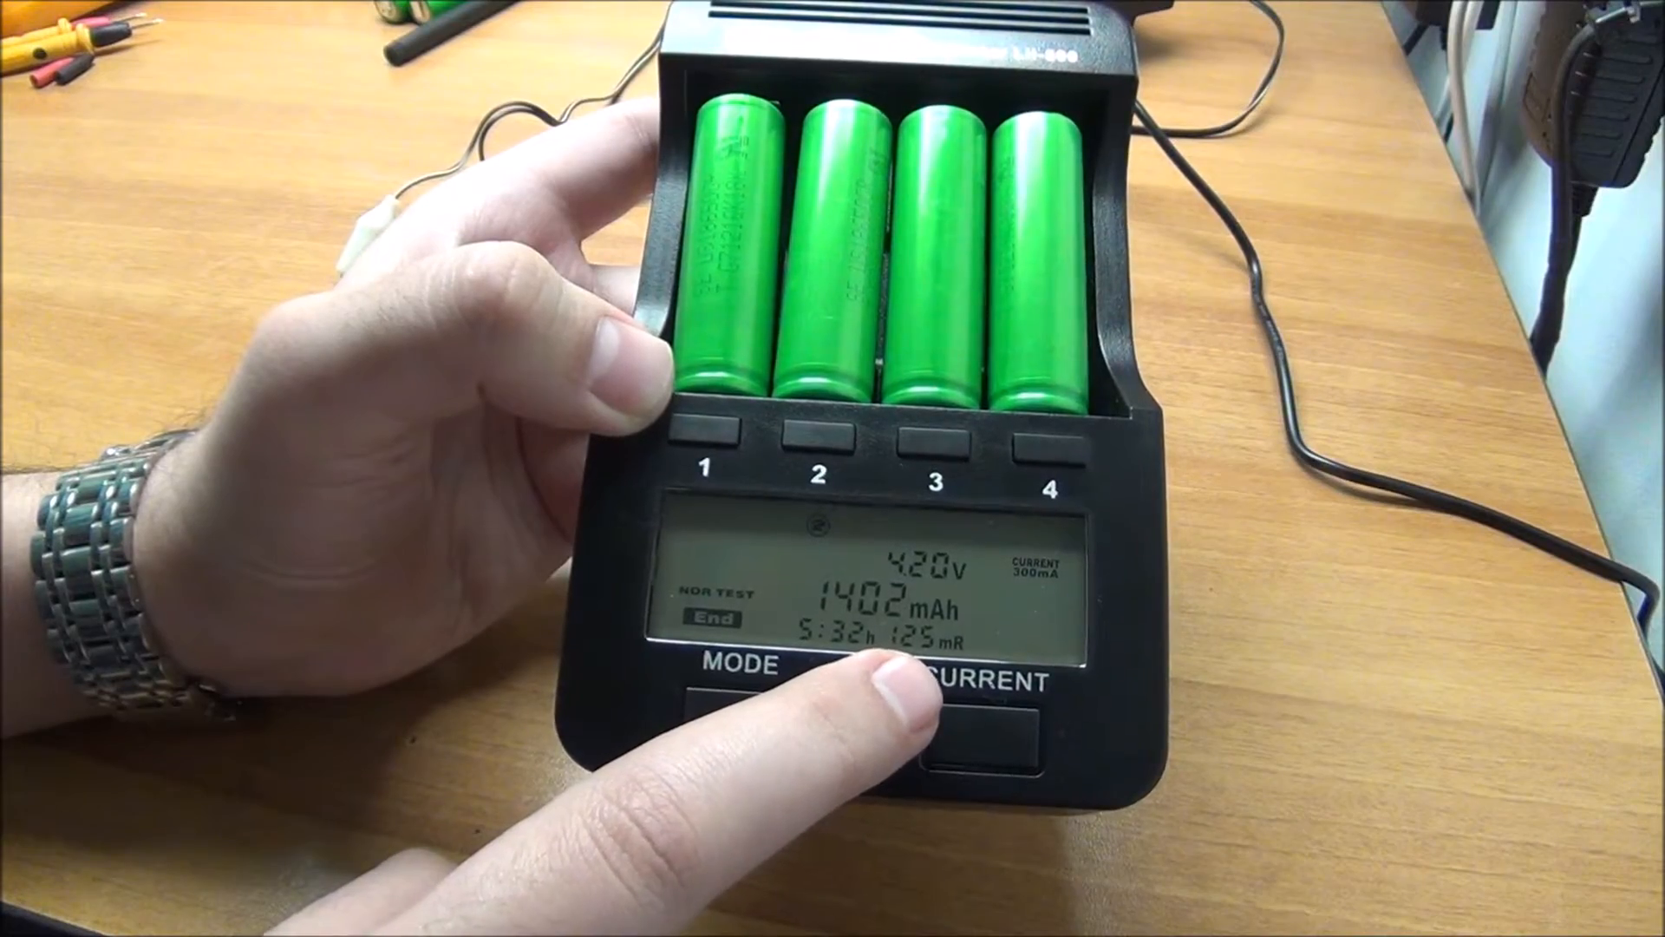
left_click(977, 732)
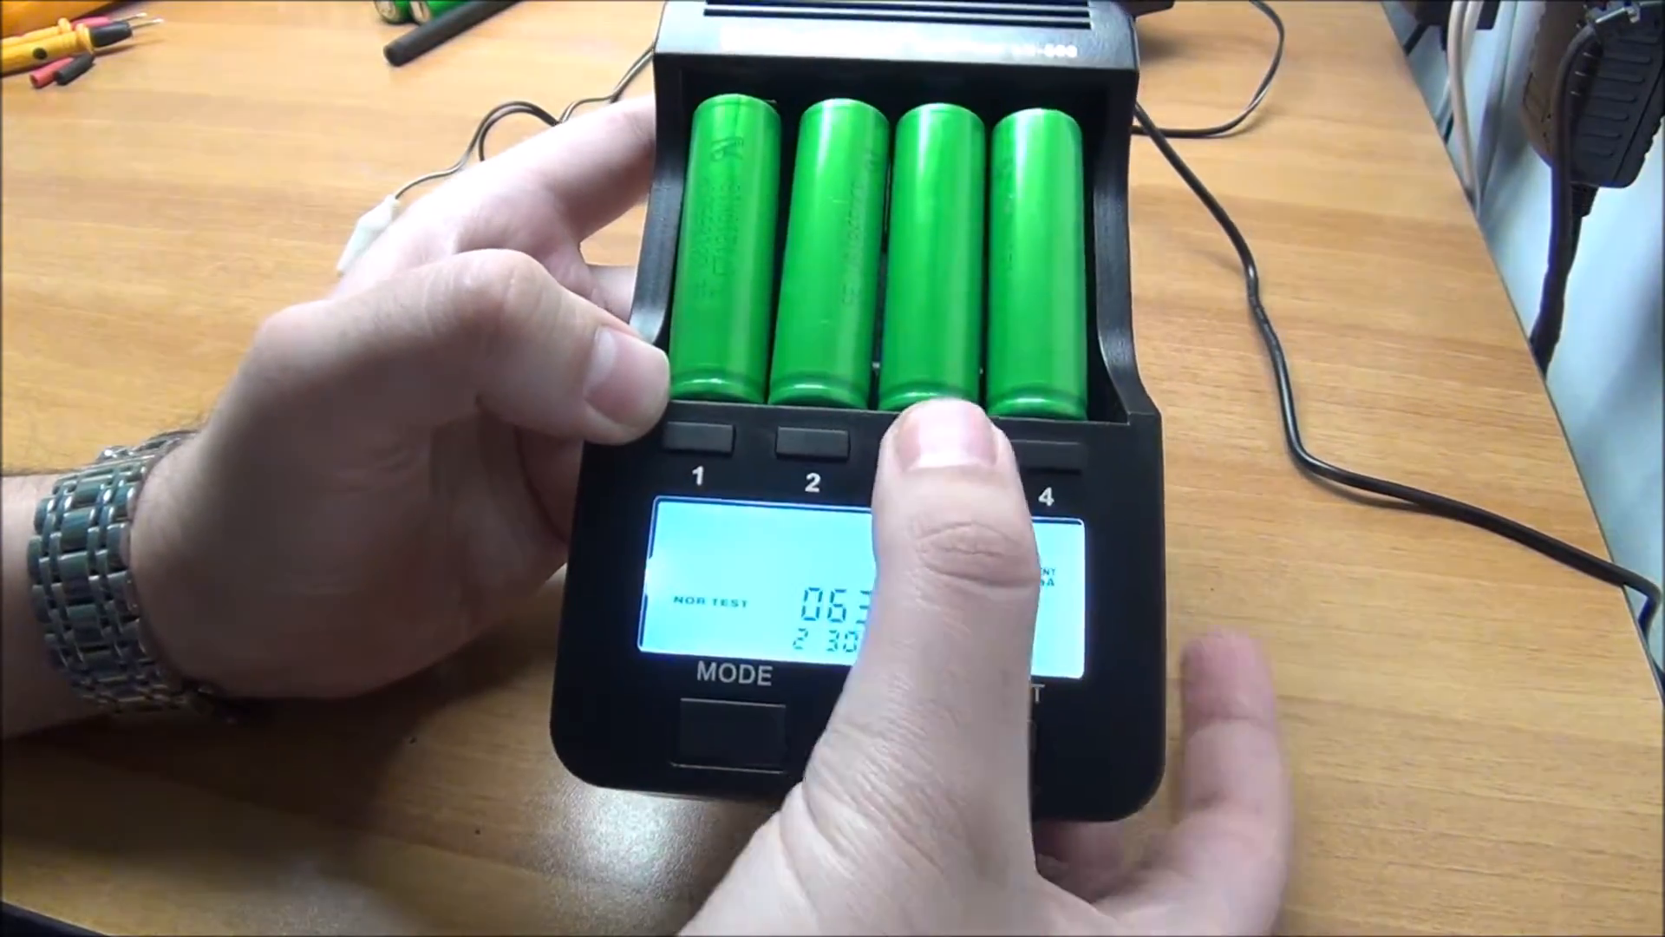